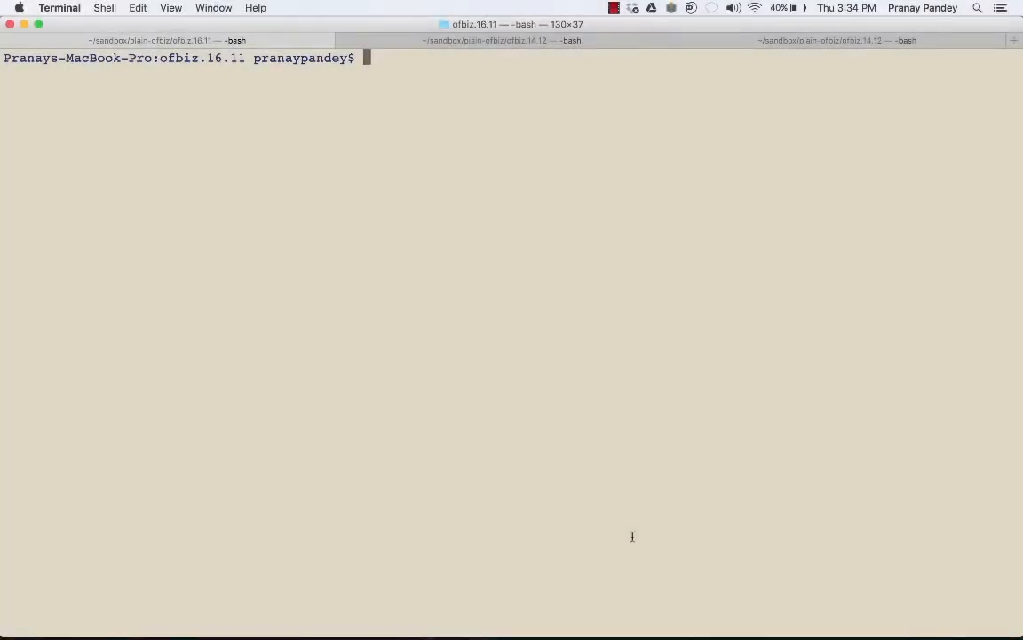
# - Locate the README's gradlew createPlugin -PpluginId=myplugin line and select it
pyautogui.press('cmd+tab')
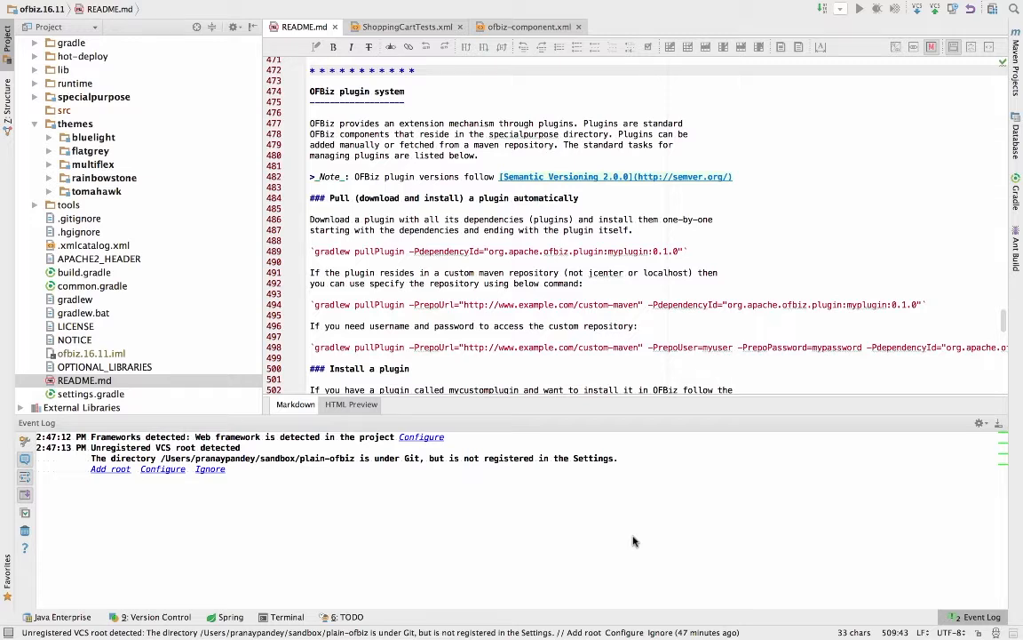
pyautogui.moveTo(389, 167)
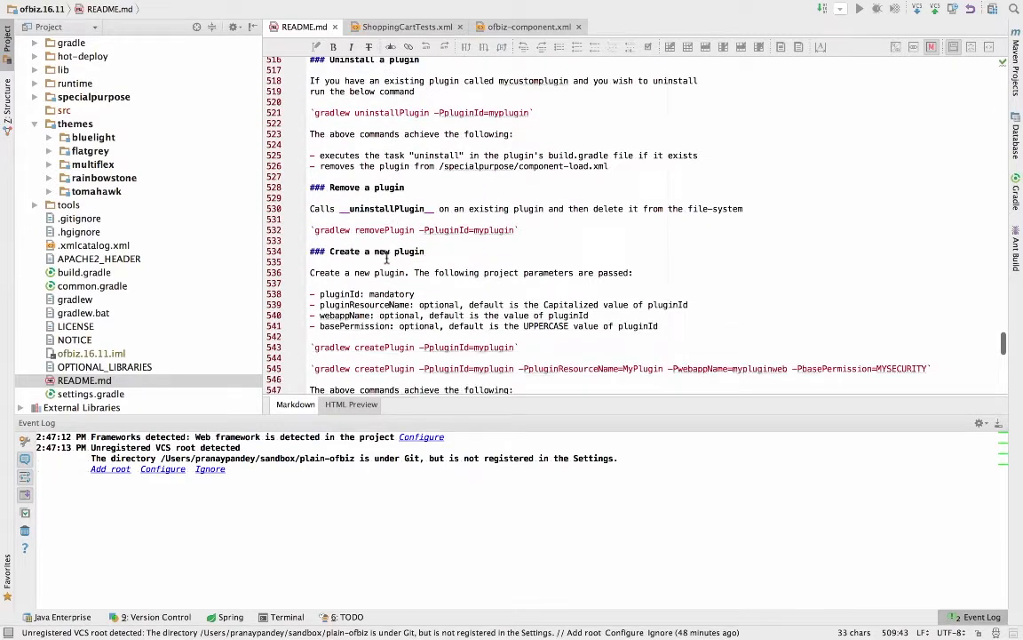
pyautogui.scroll(-3)
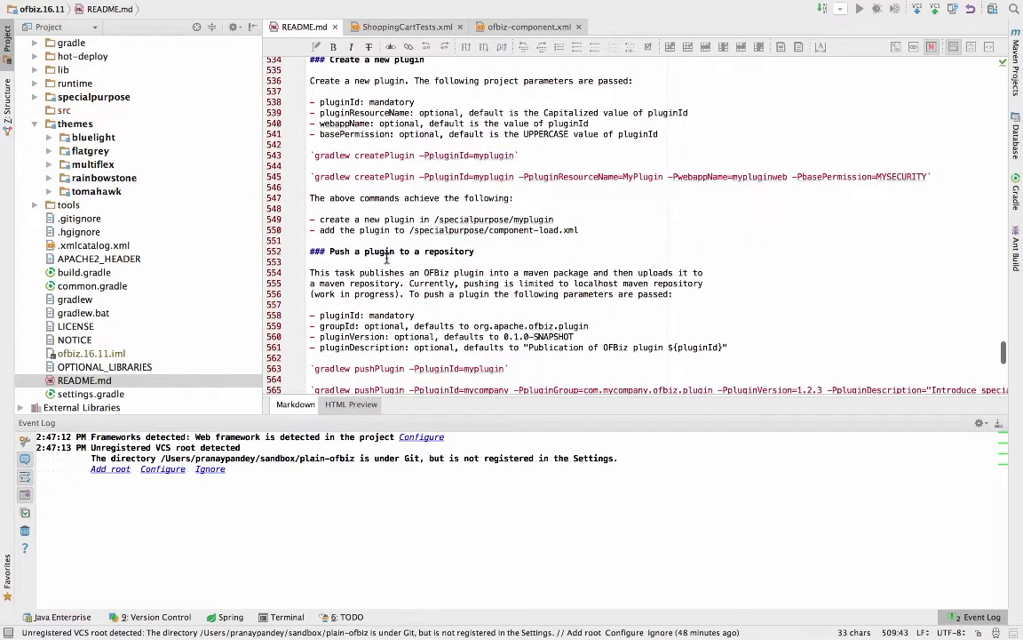
pyautogui.scroll(-3)
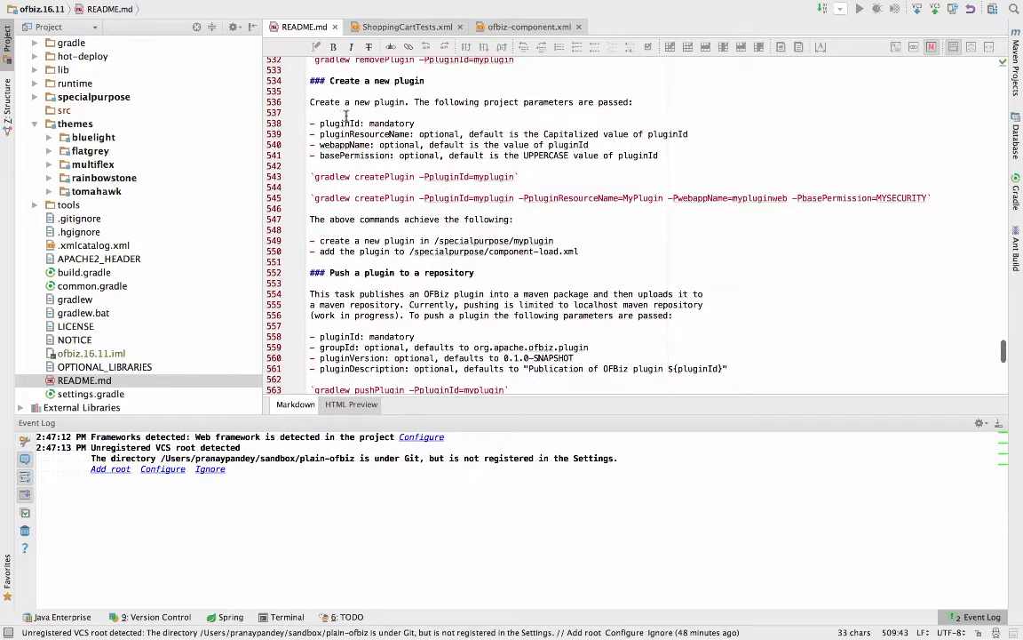
pyautogui.click(313, 178)
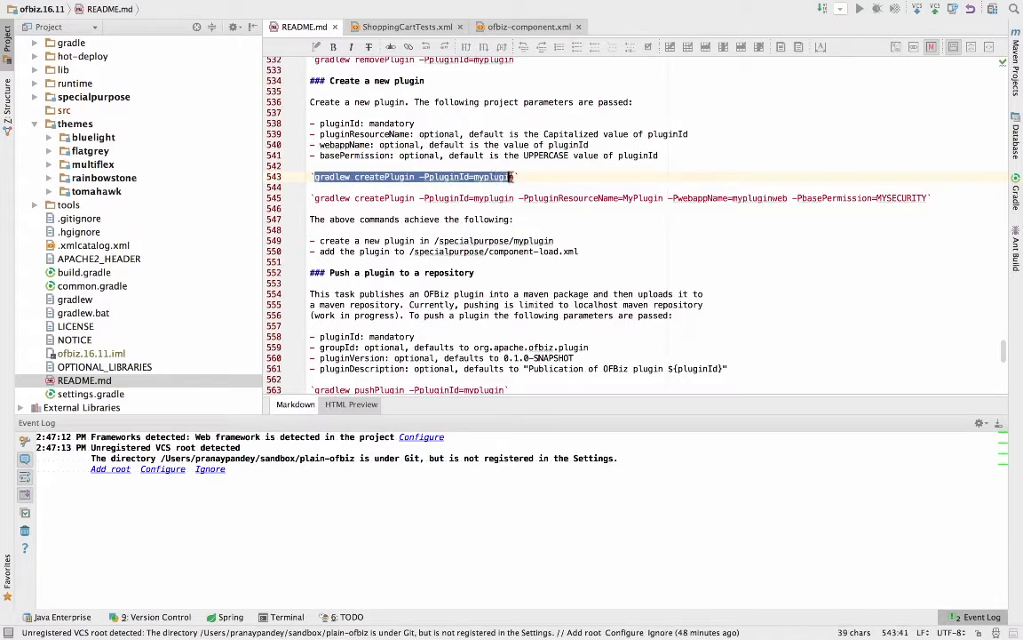
pyautogui.write('i')
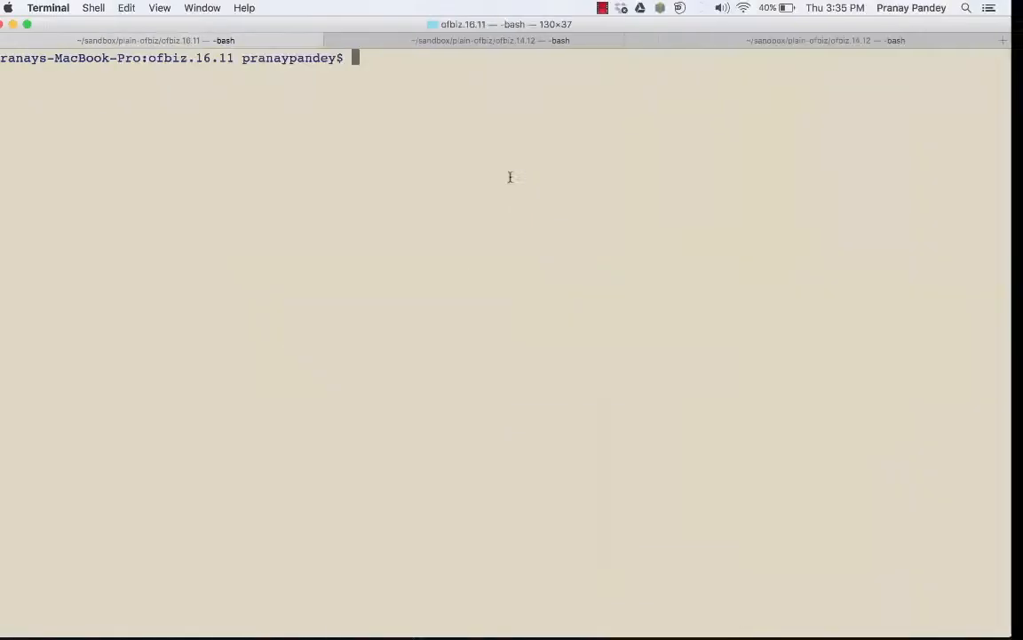
# - Run ./gradlew createPlugin -PpluginId=myofbizdemo to create the plugin
pyautogui.write('./')
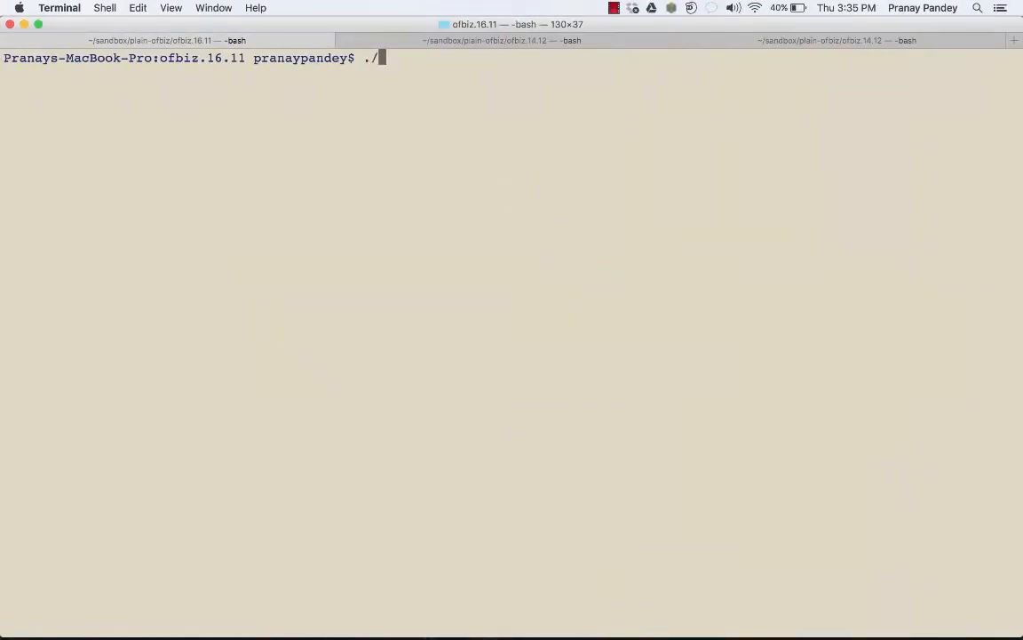
pyautogui.write('gradlew createPlugin -PpluginId=myplug')
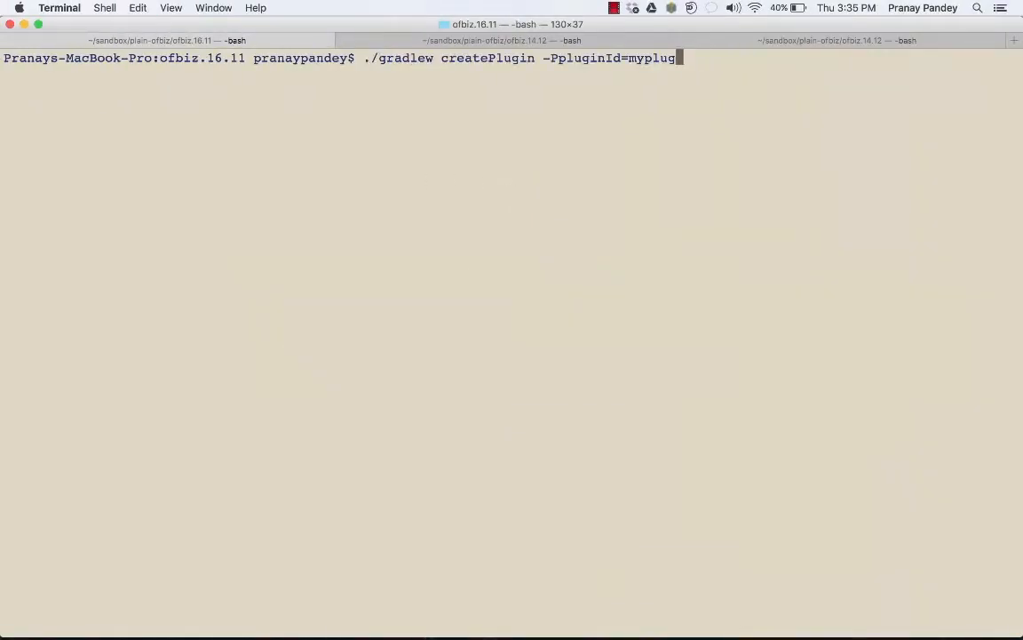
pyautogui.press('Backspace')
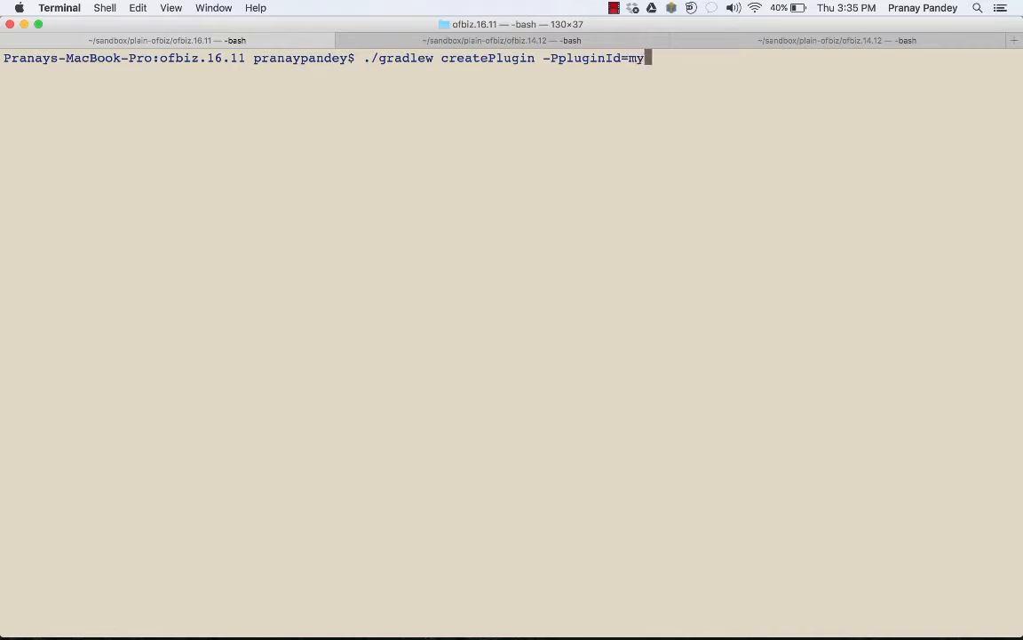
pyautogui.write('ofbizdemo')
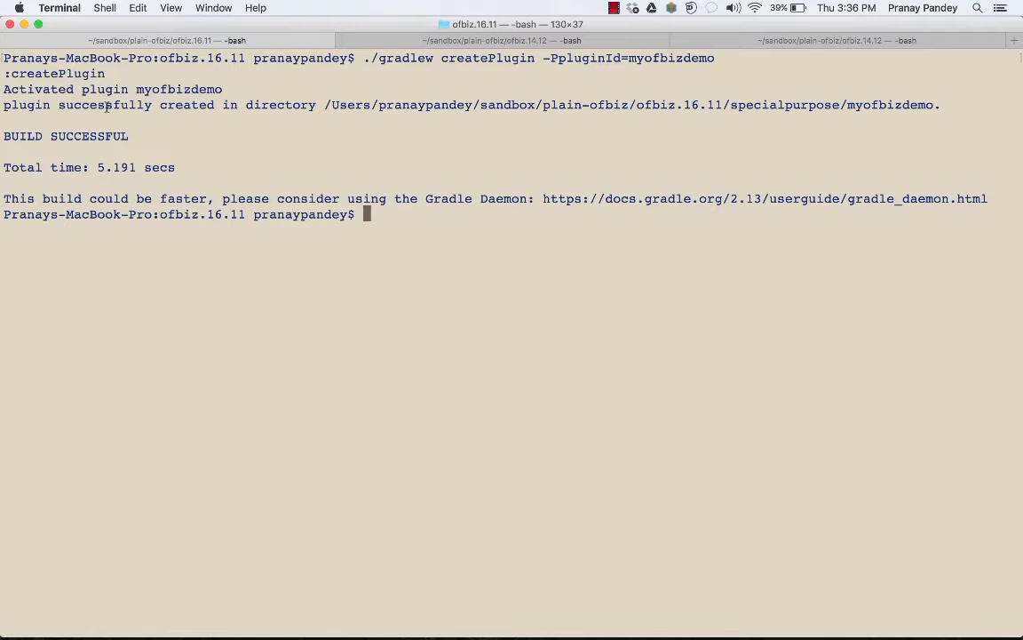
pyautogui.moveTo(465, 114)
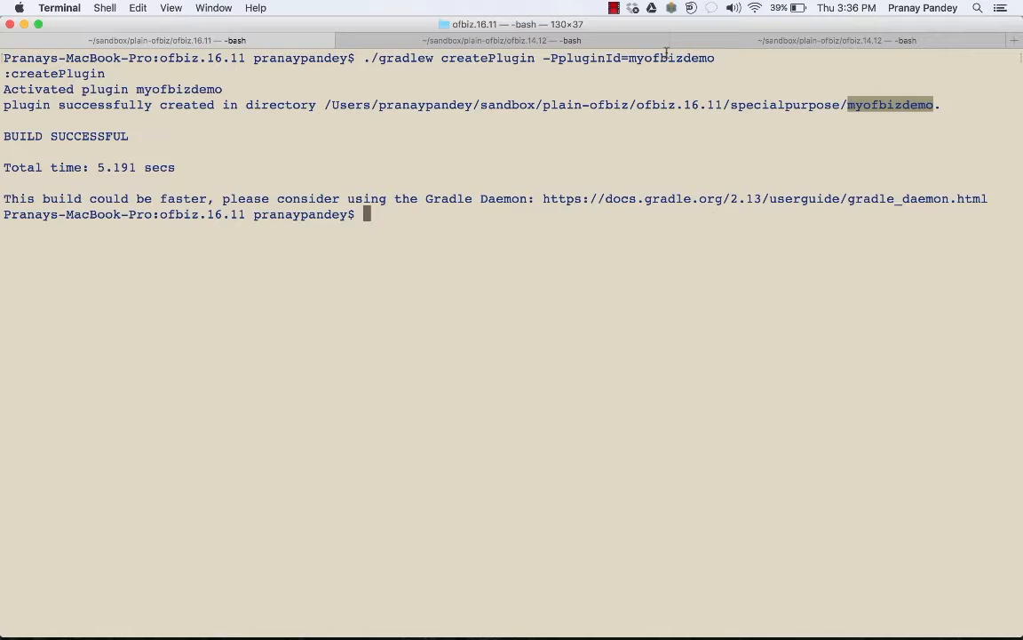
pyautogui.moveTo(591, 234)
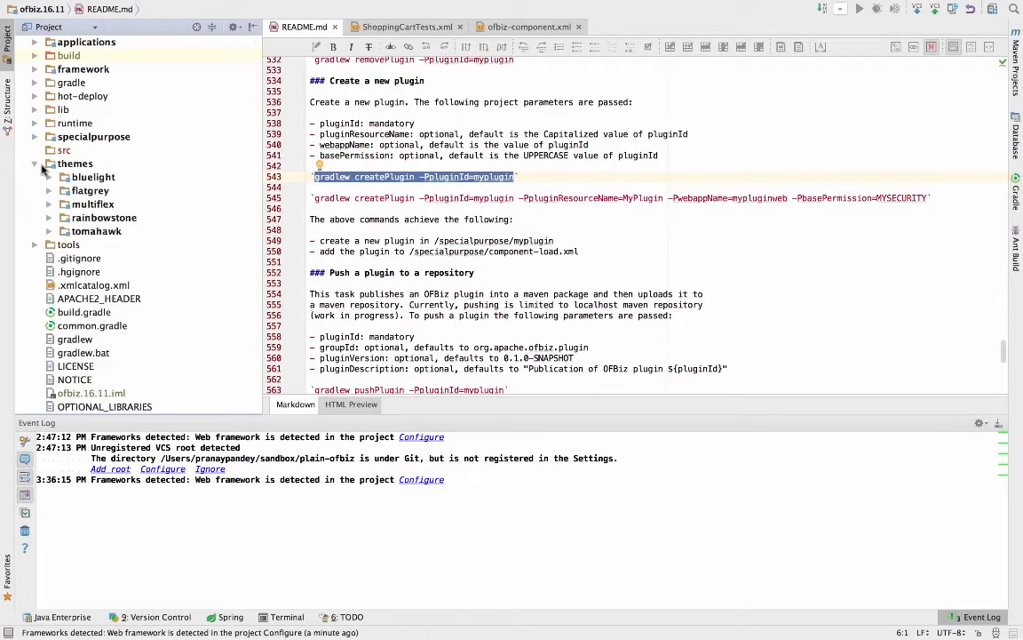
# - Expand specialpurpose > myofbizdemo > config and open the plugin's UI labels file
pyautogui.click(36, 163)
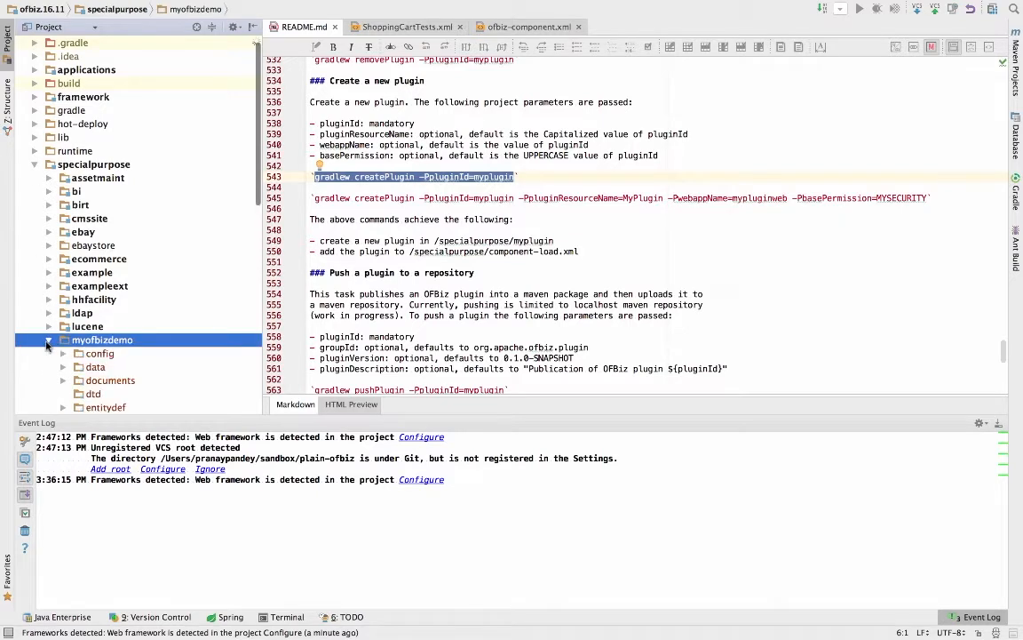
pyautogui.click(46, 339)
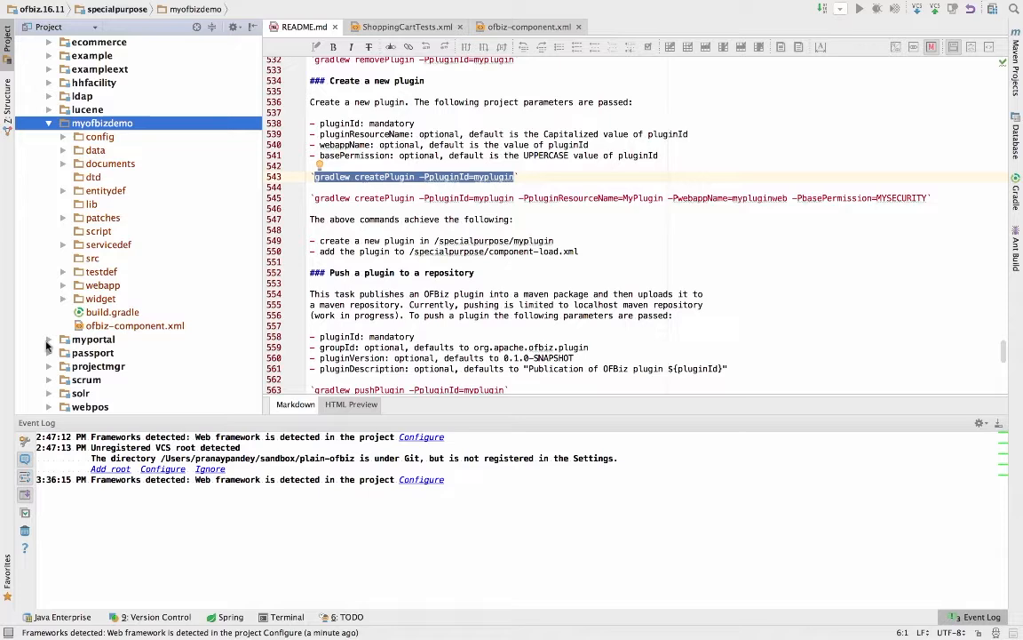
pyautogui.click(64, 135)
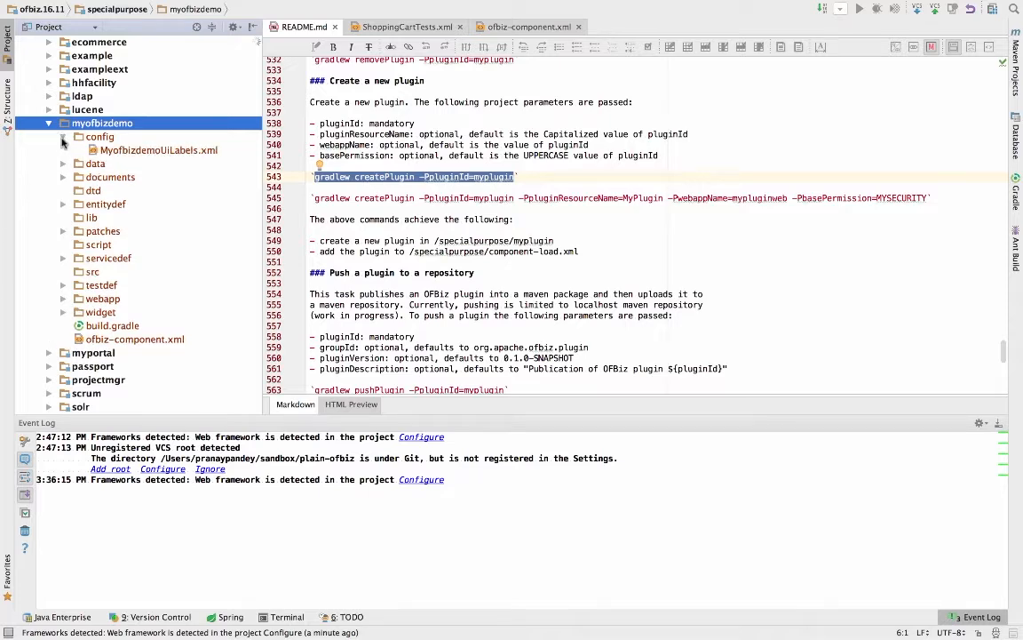
pyautogui.doubleClick(158, 150)
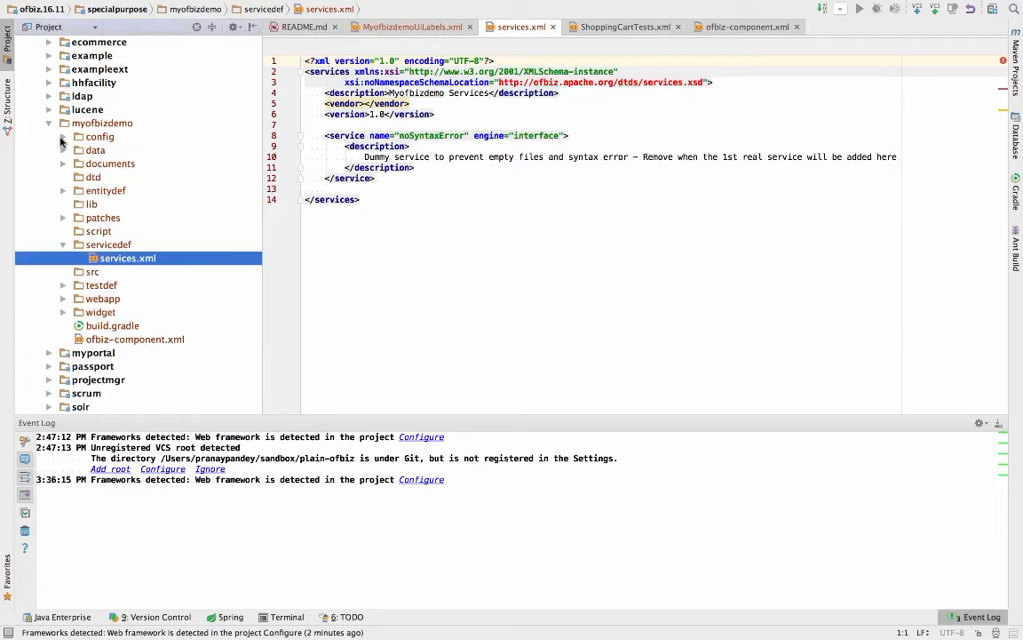
pyautogui.press('cmd+tab')
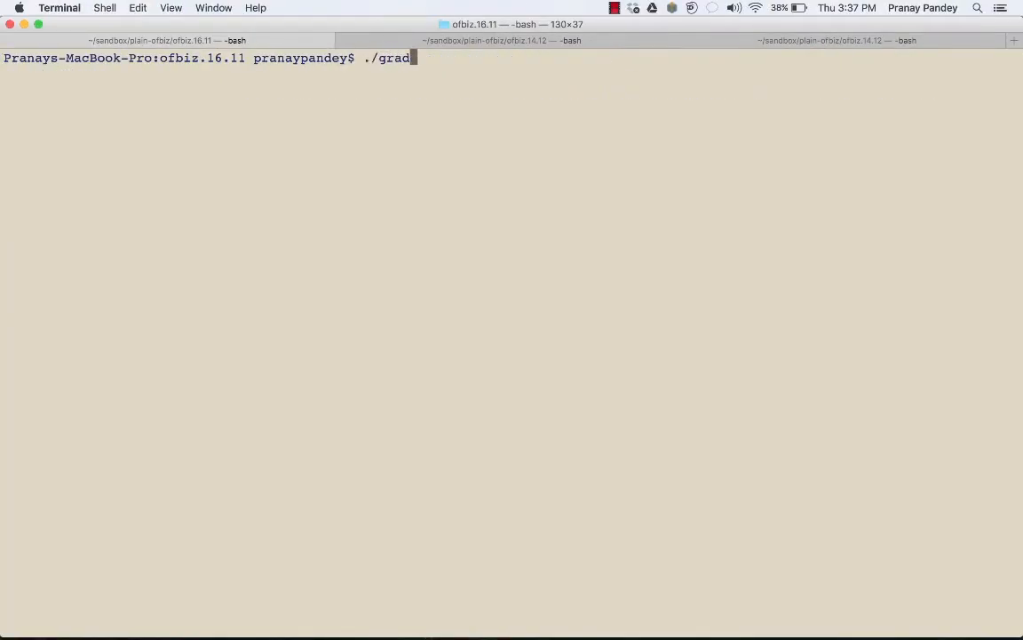
# - Start OFBiz with ./gradlew ofbiz and return to IntelliJ IDEA
pyautogui.write('l')
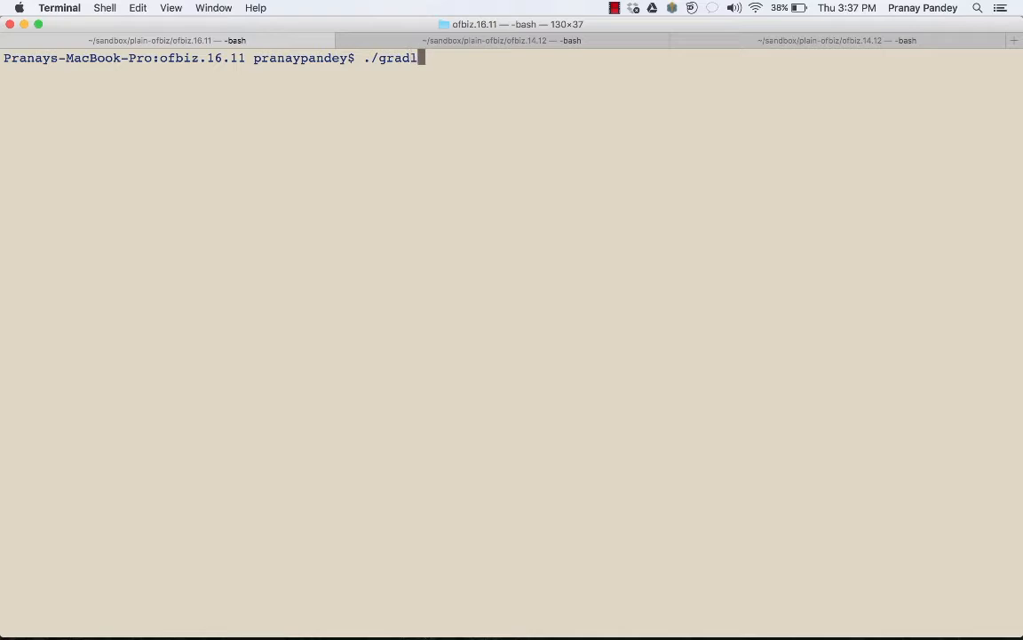
pyautogui.write('ew')
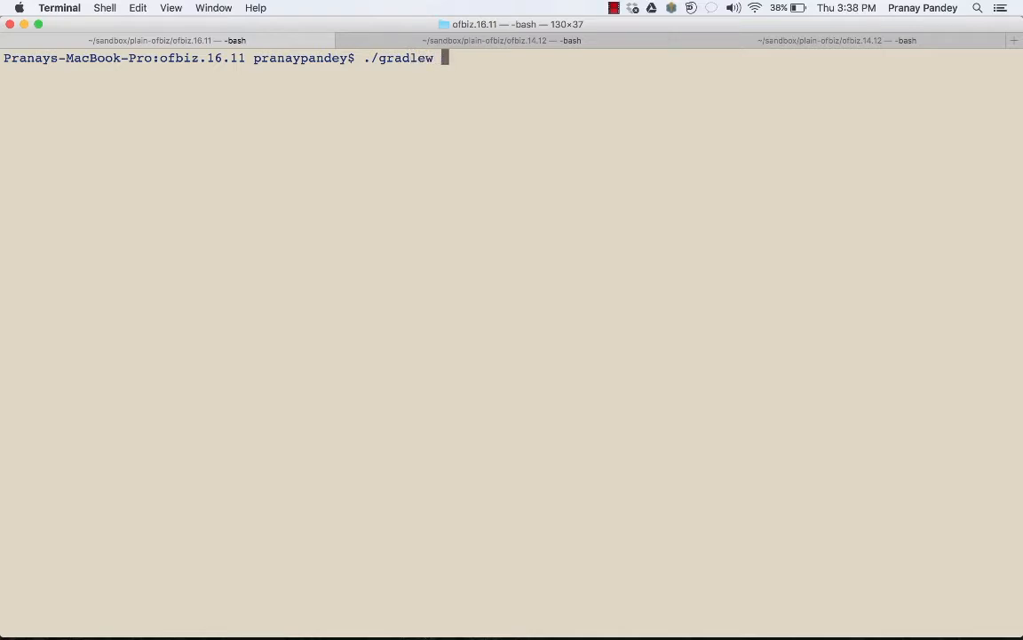
pyautogui.write('ofbiz')
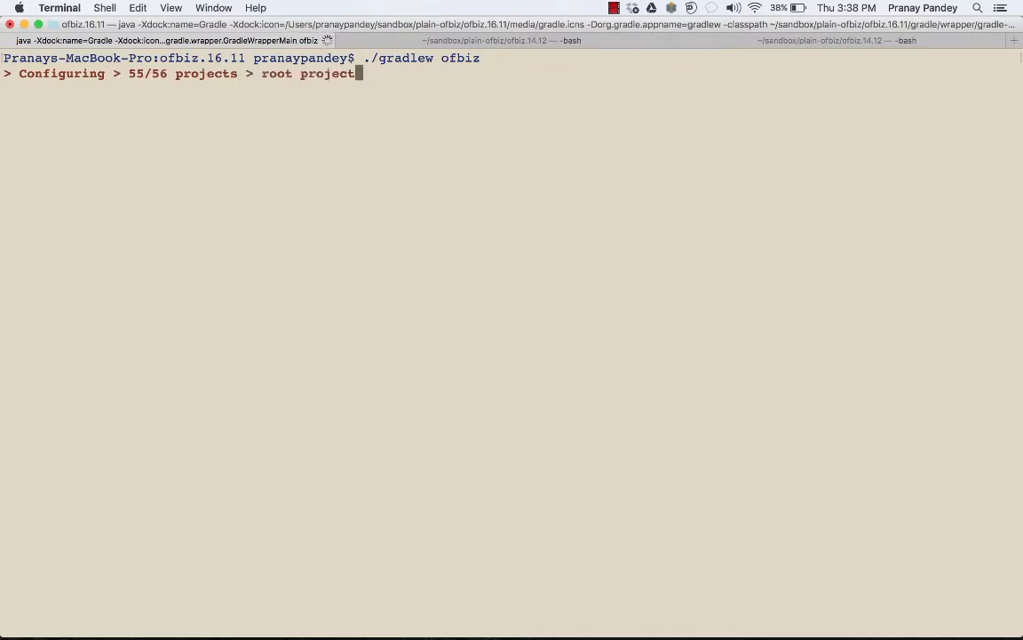
pyautogui.press('cmd+tab')
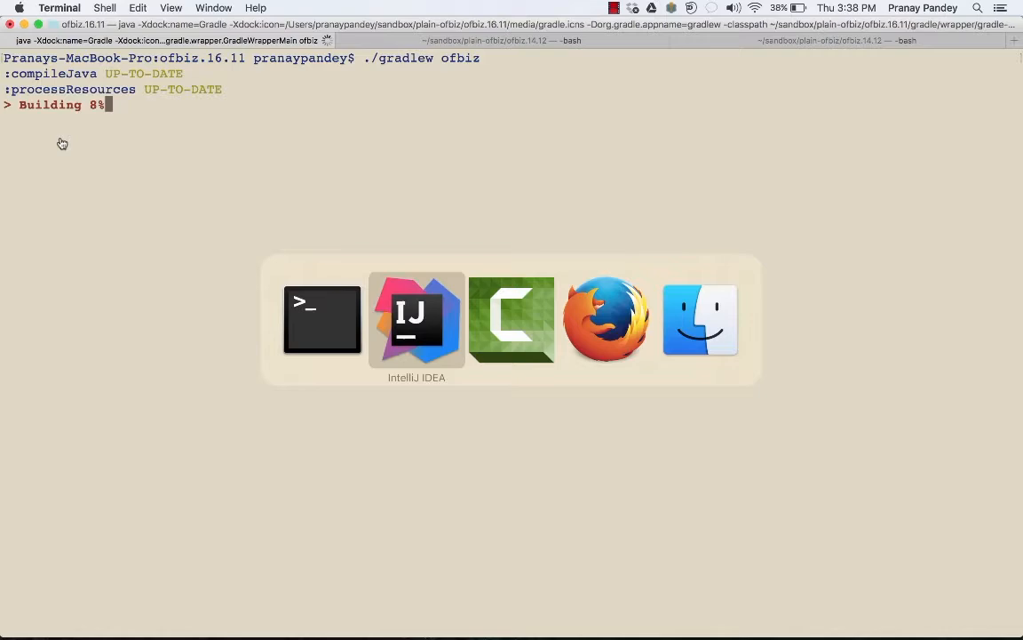
pyautogui.click(416, 320)
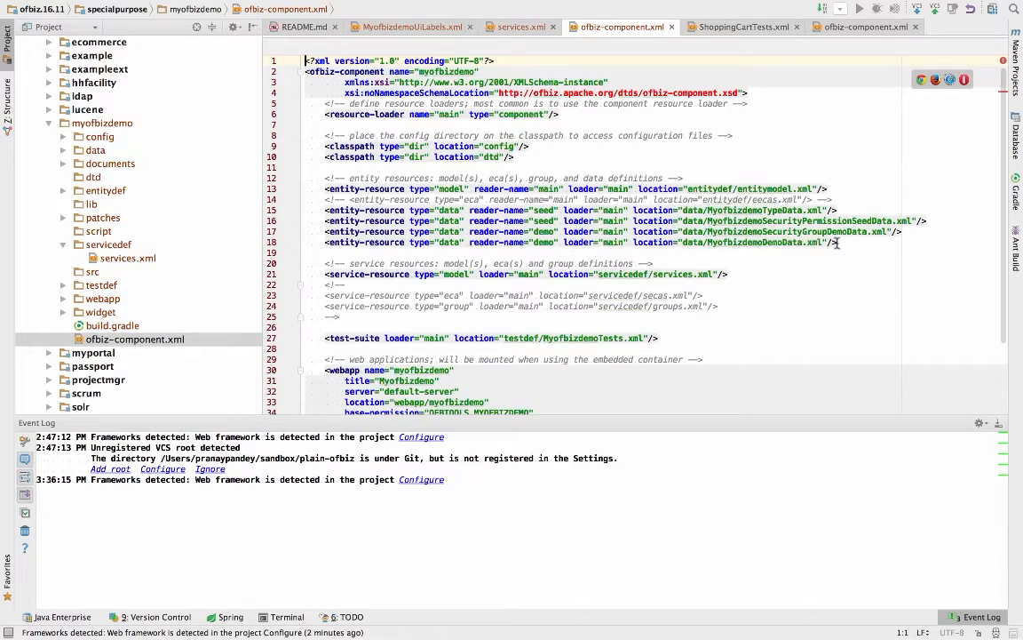
# - Review the plugin's seed data, open README.md from the open-files list, and bring Terminal forward
pyautogui.moveTo(327, 189); pyautogui.dragTo(835, 241)
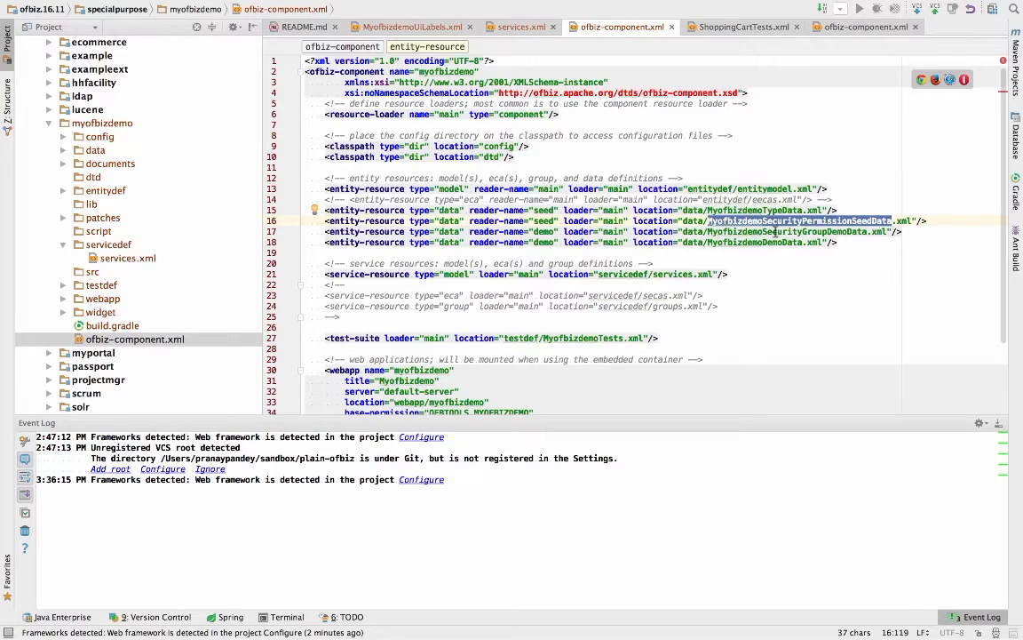
pyautogui.moveTo(697, 295)
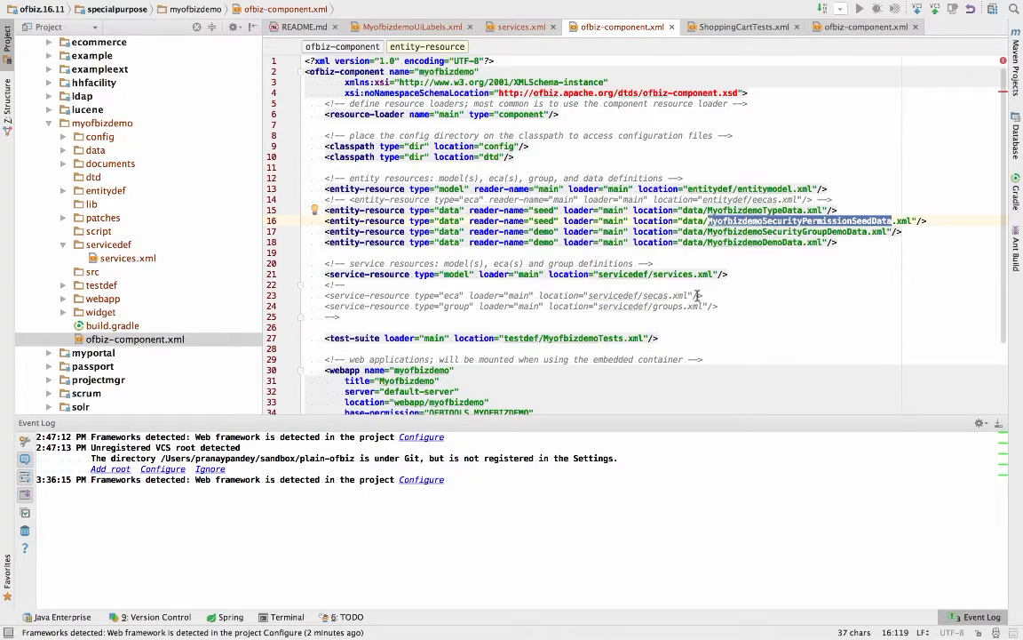
pyautogui.scroll(-3)
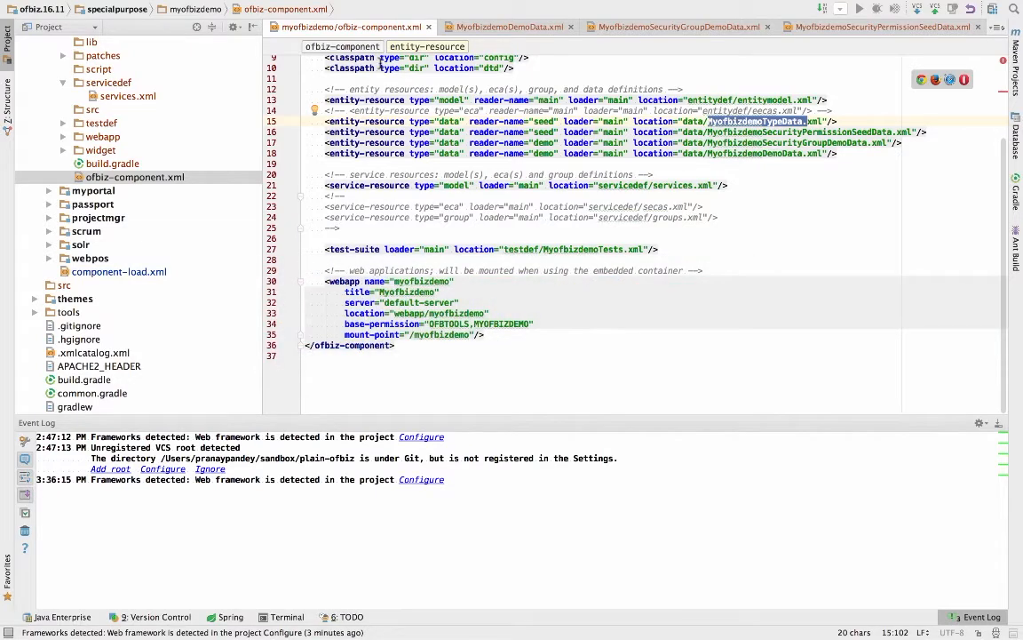
pyautogui.click(997, 26)
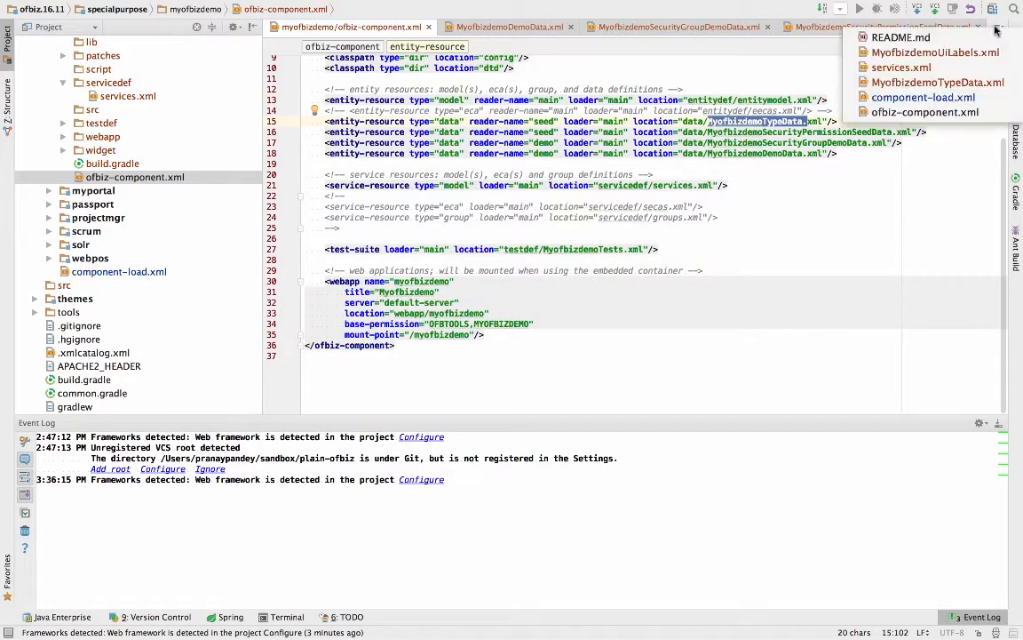
pyautogui.click(901, 37)
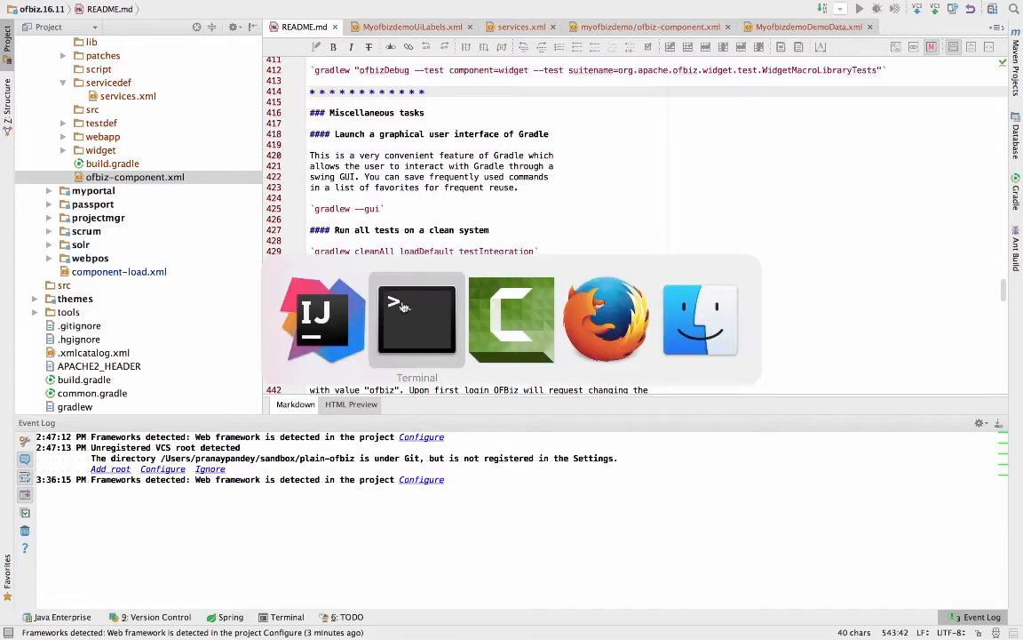
pyautogui.click(416, 319)
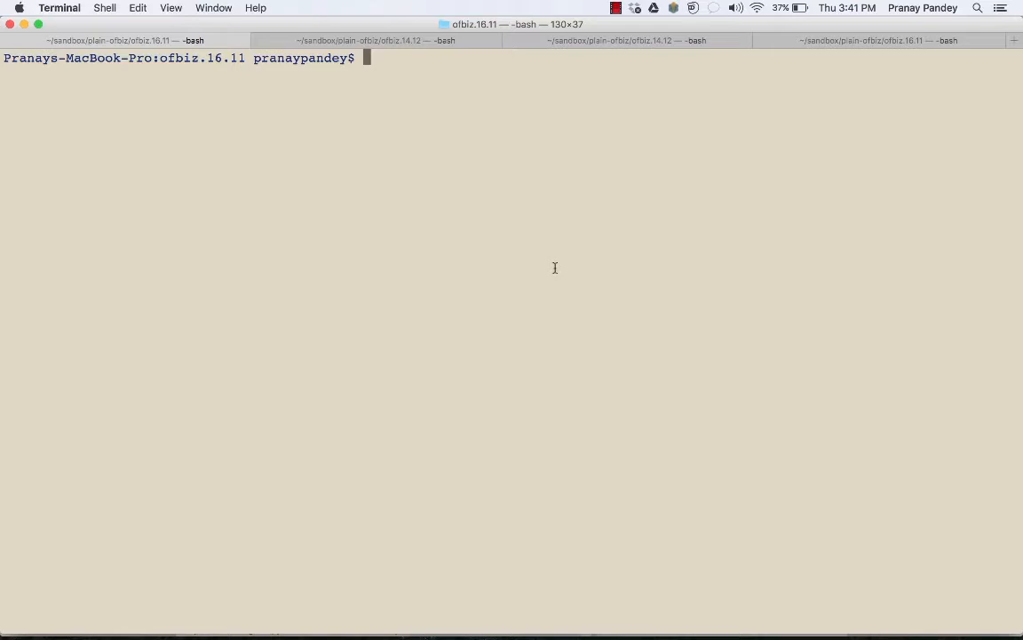
pyautogui.write('./')
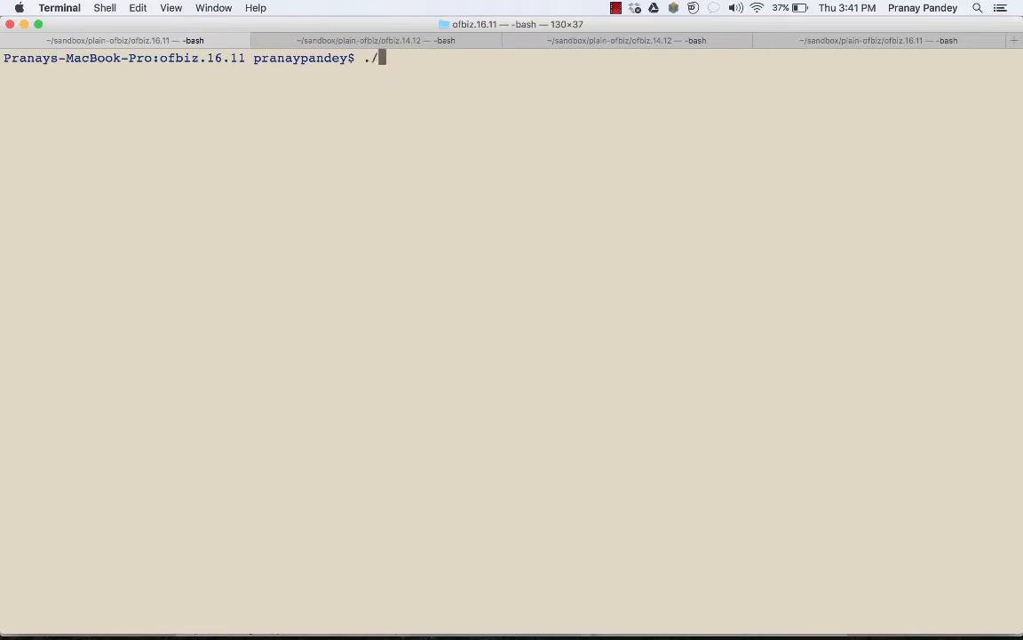
pyautogui.write('gardlew')
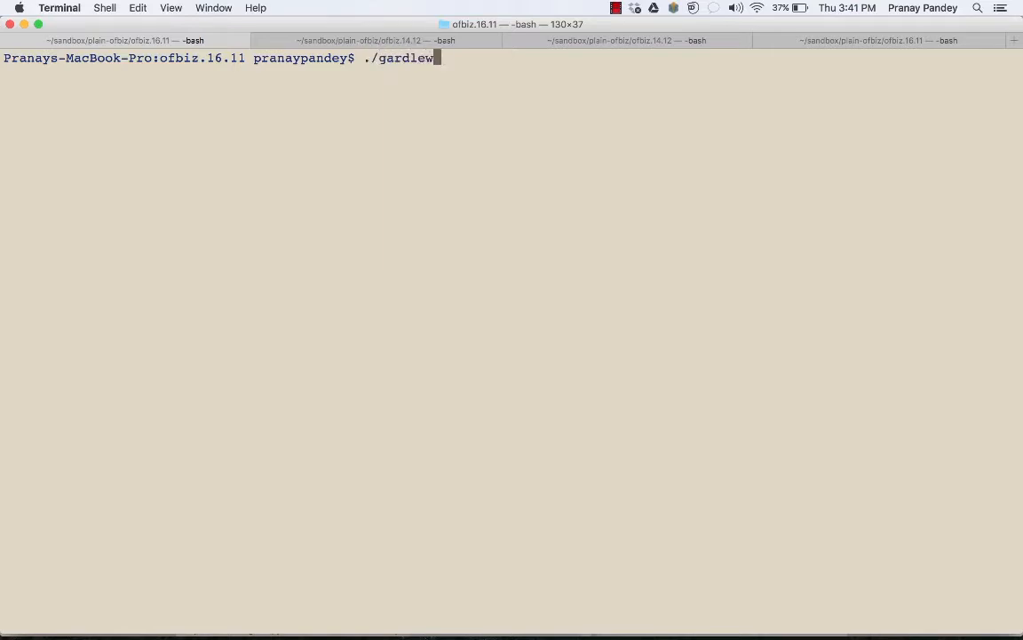
pyautogui.write('l')
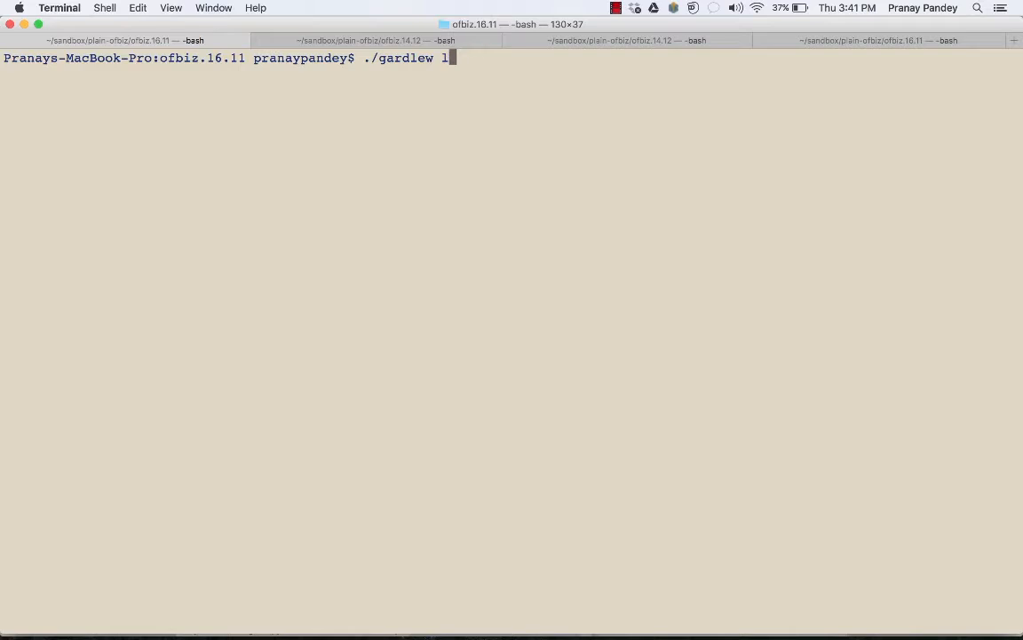
pyautogui.write('oadDefault')
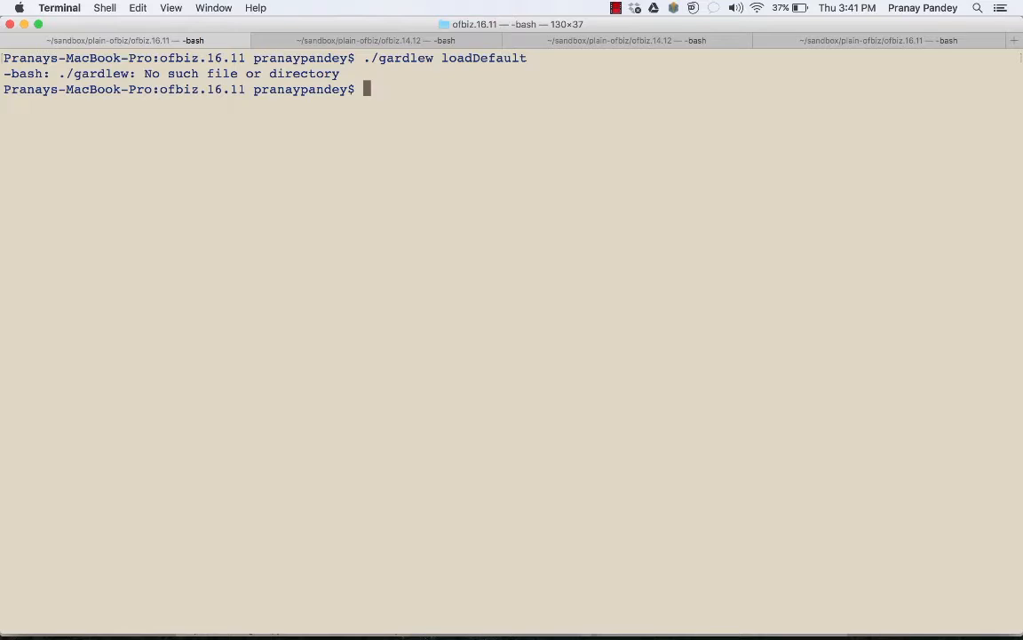
pyautogui.write('./gardlew loadDefault')
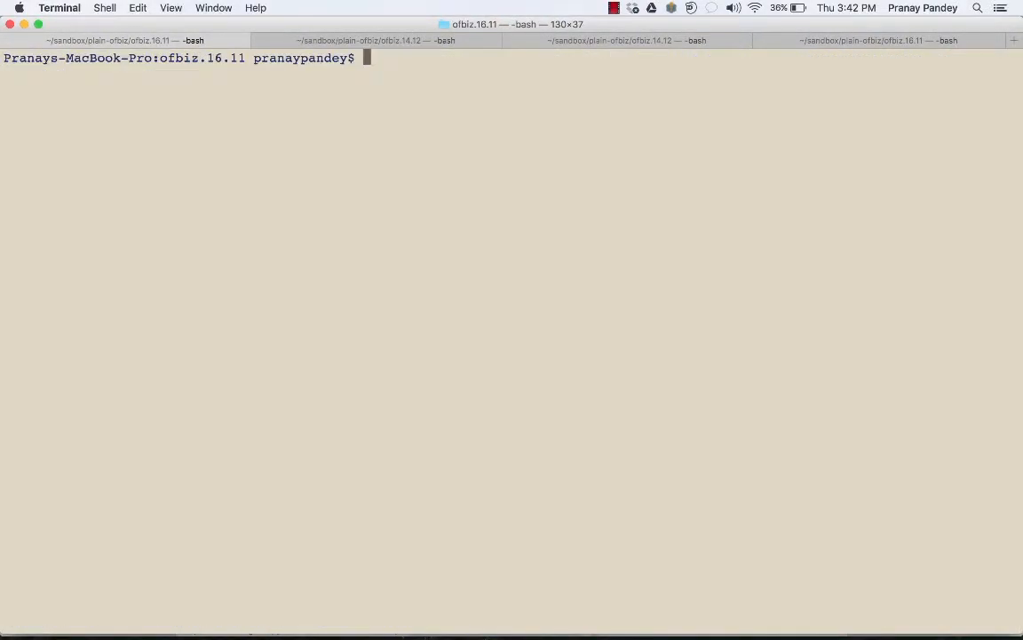
# - Launch ./gradlew ofbiz again and follow the startup log to the myofbizdemo component
pyautogui.write('./g')
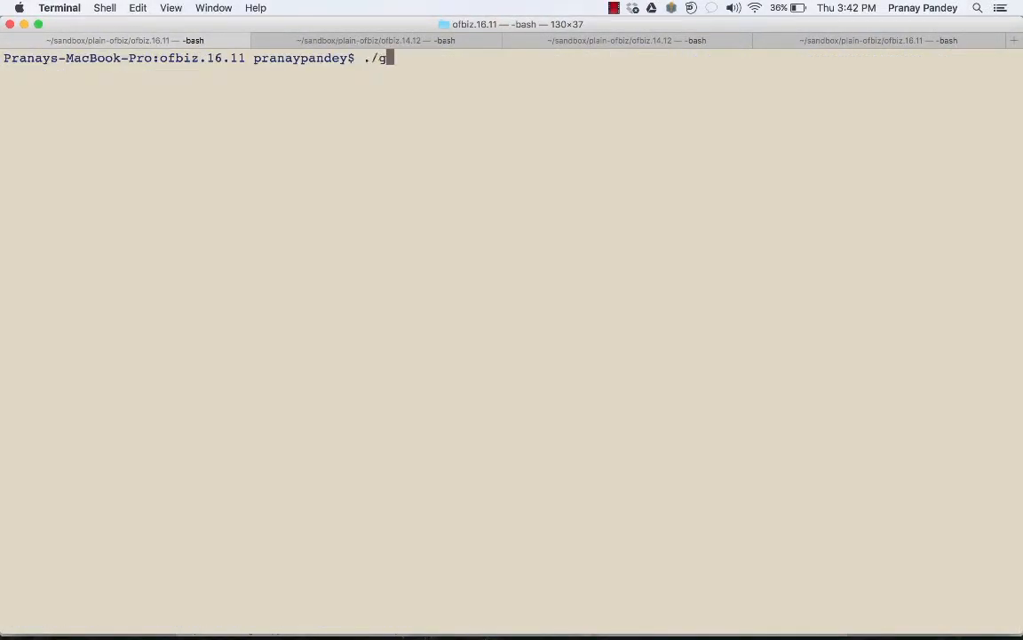
pyautogui.write('radlew')
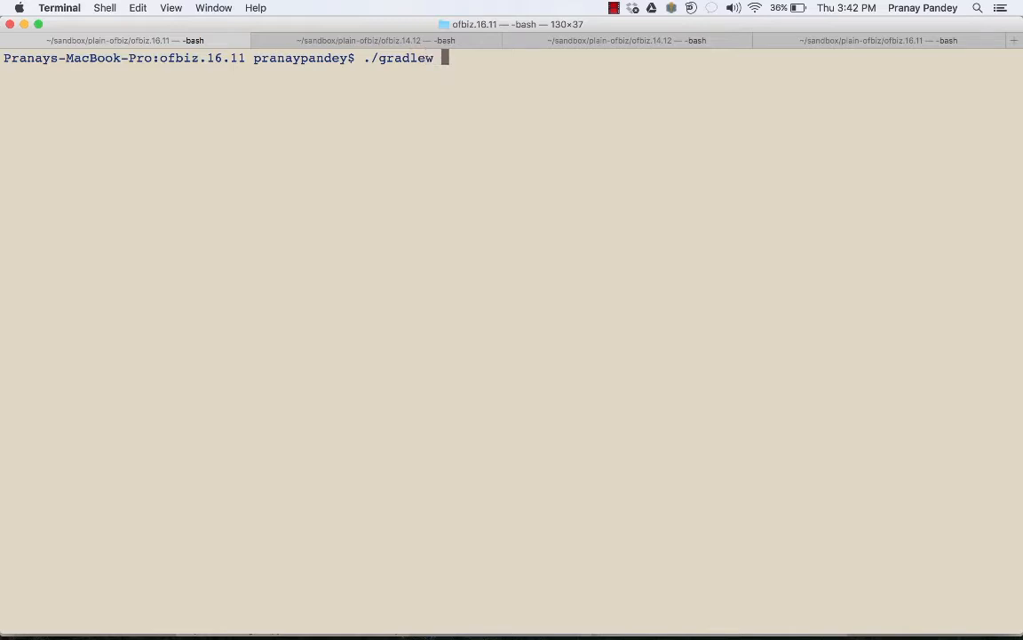
pyautogui.write('ofbiz')
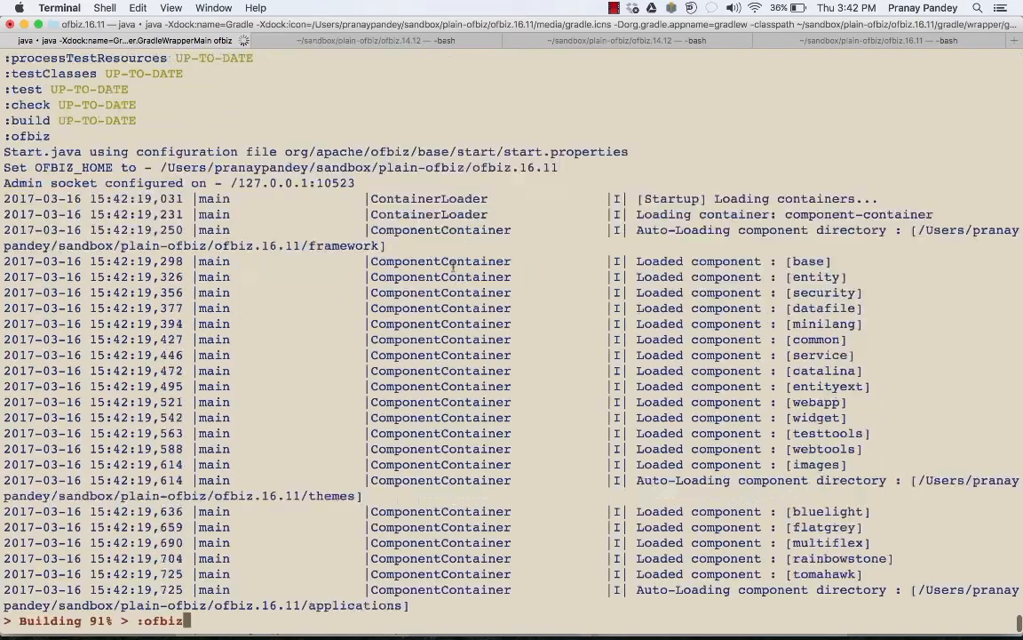
pyautogui.scroll(-3)
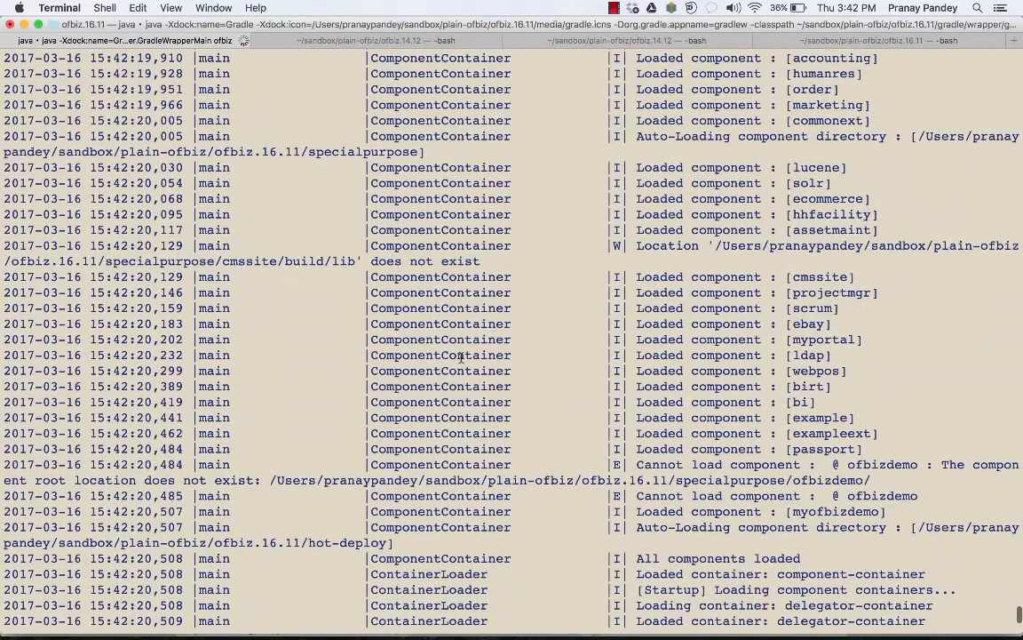
pyautogui.scroll(-3)
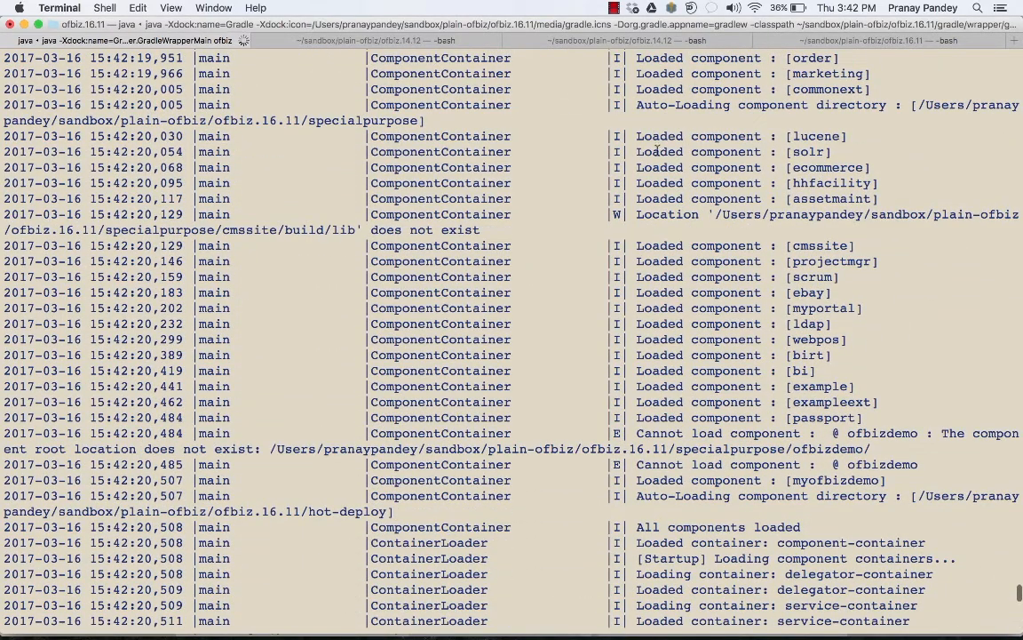
pyautogui.moveTo(669, 275)
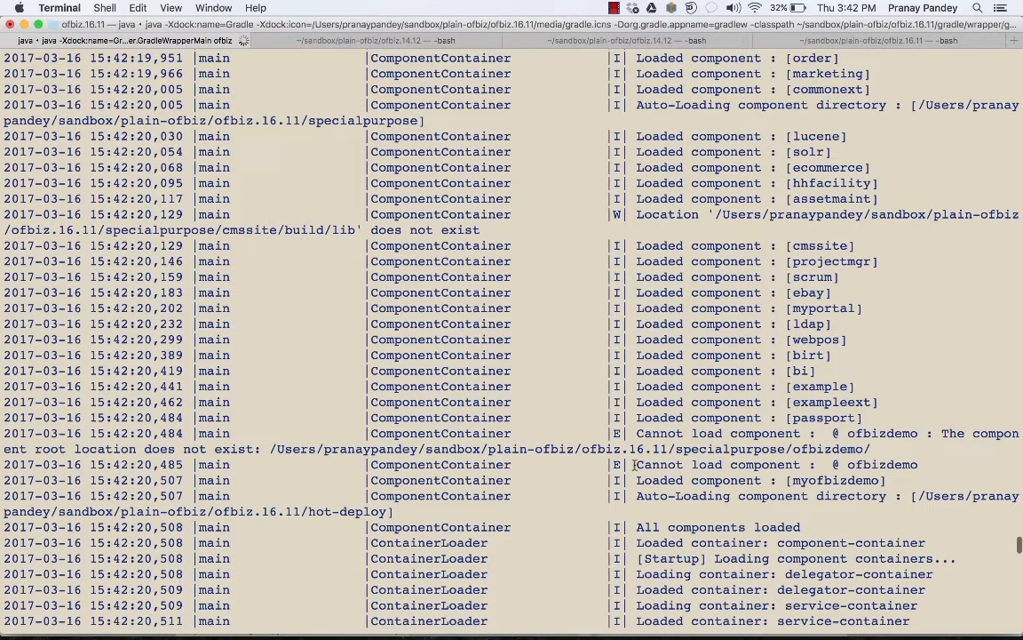
pyautogui.moveTo(640, 463)
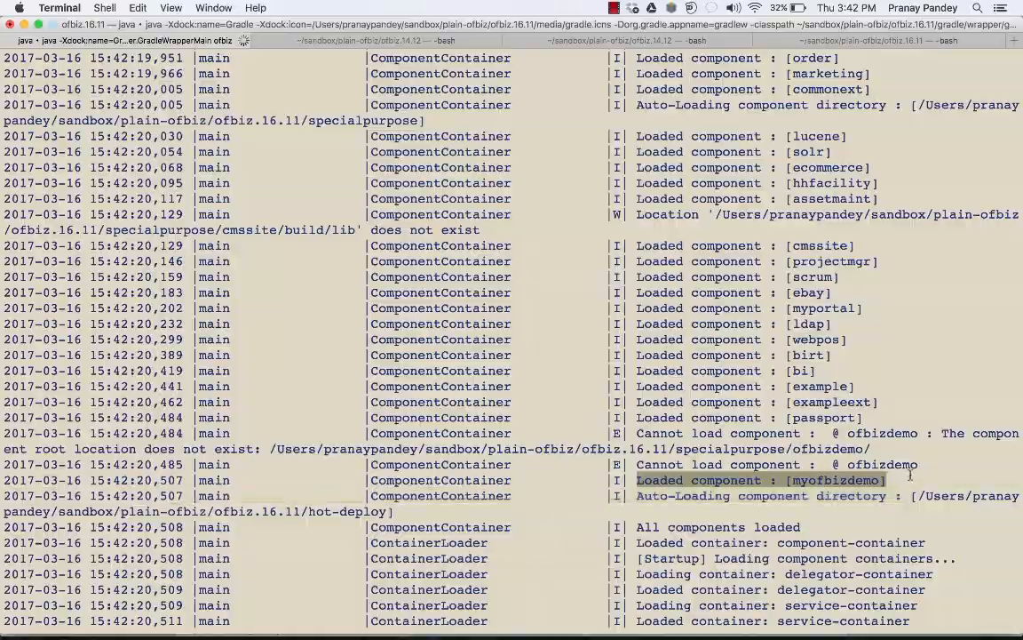
pyautogui.scroll(-3)
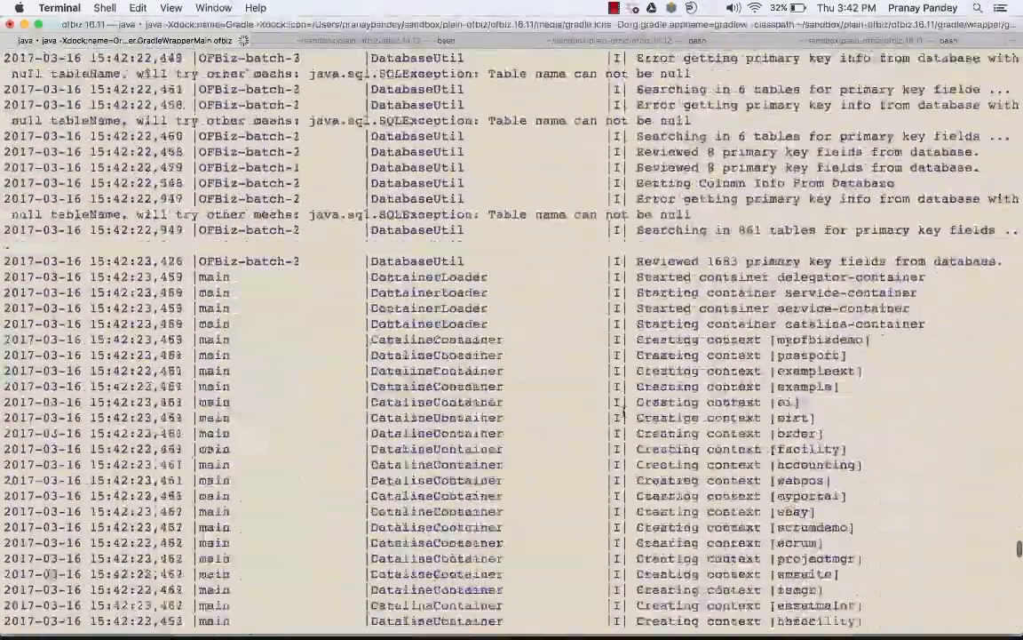
pyautogui.scroll(-3)
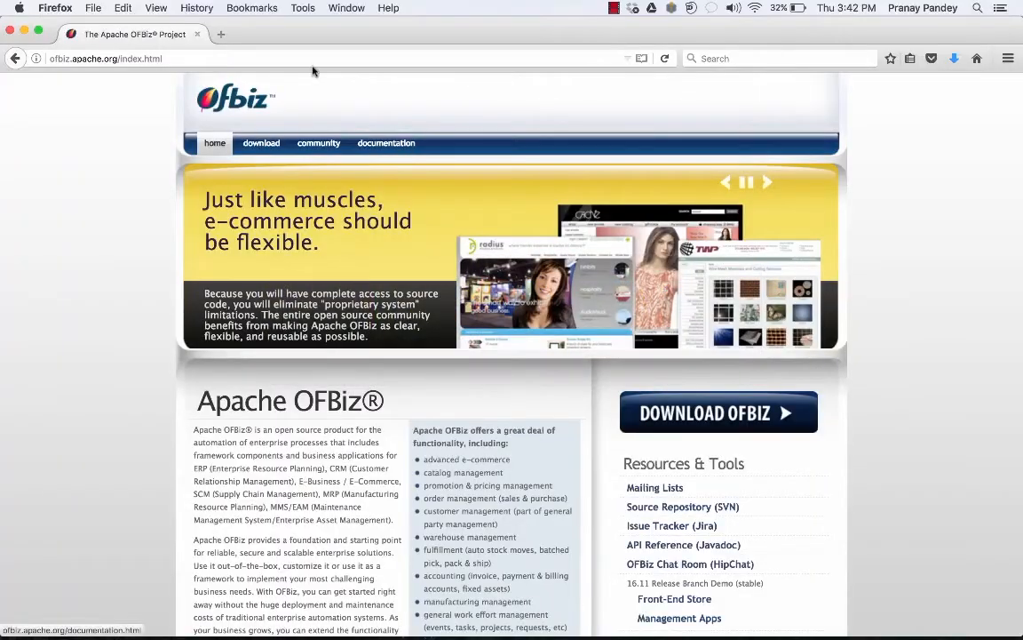
pyautogui.write('https://localhost:8443/webtools/control/checkLogin')
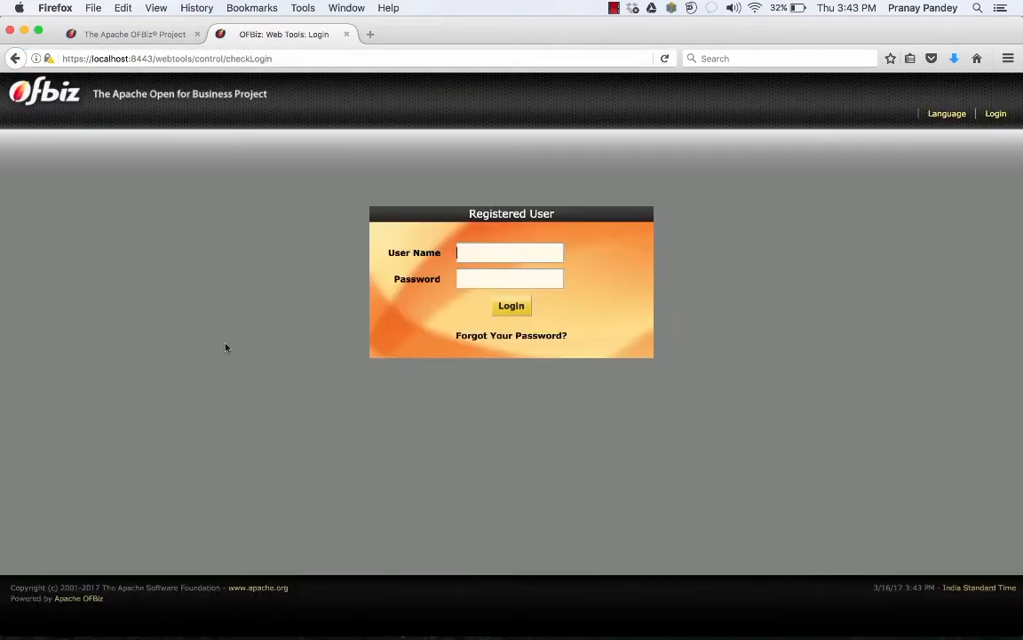
pyautogui.write('admin')
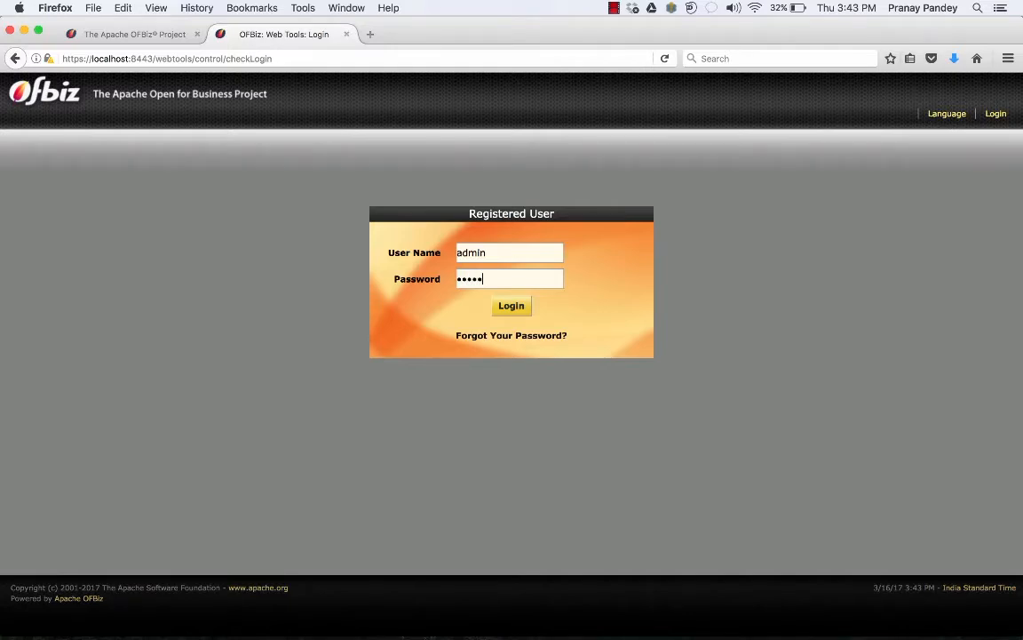
pyautogui.click(511, 306)
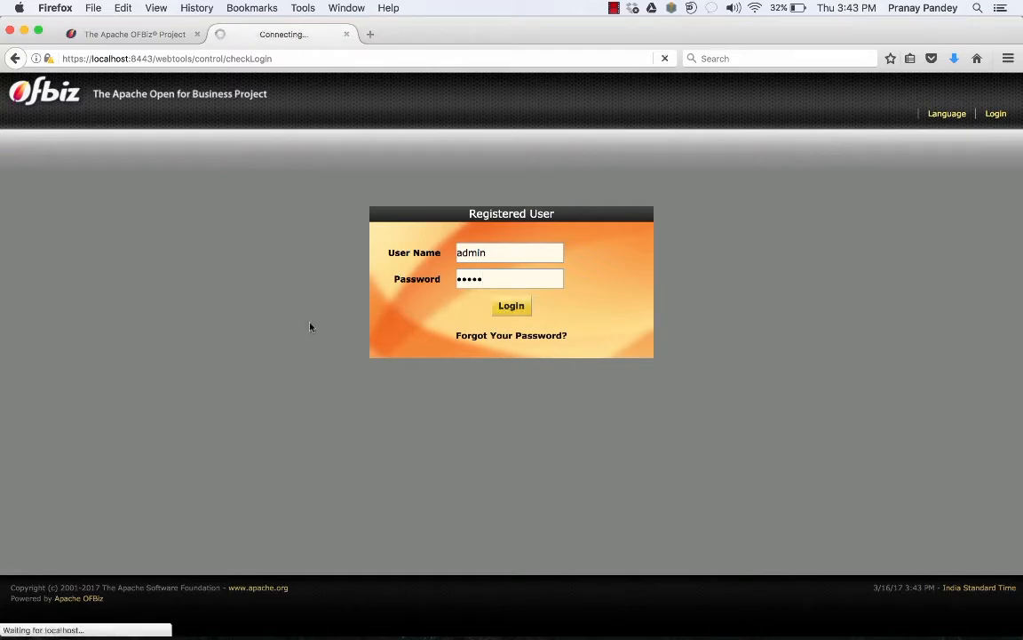
pyautogui.click(511, 305)
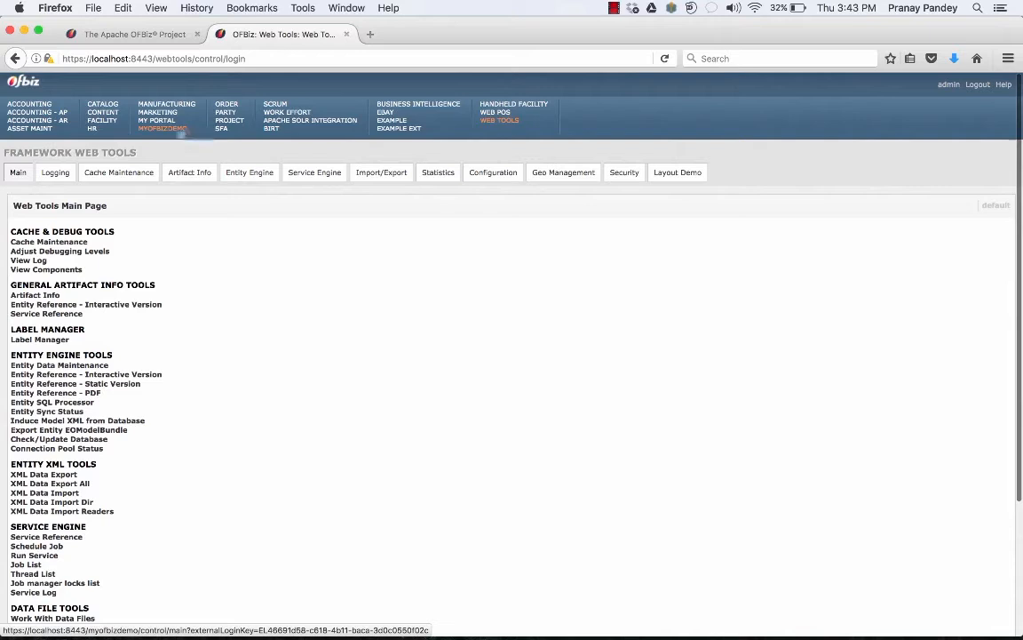
# - Open the MyOfbizDemo application from the application bar
pyautogui.click(164, 128)
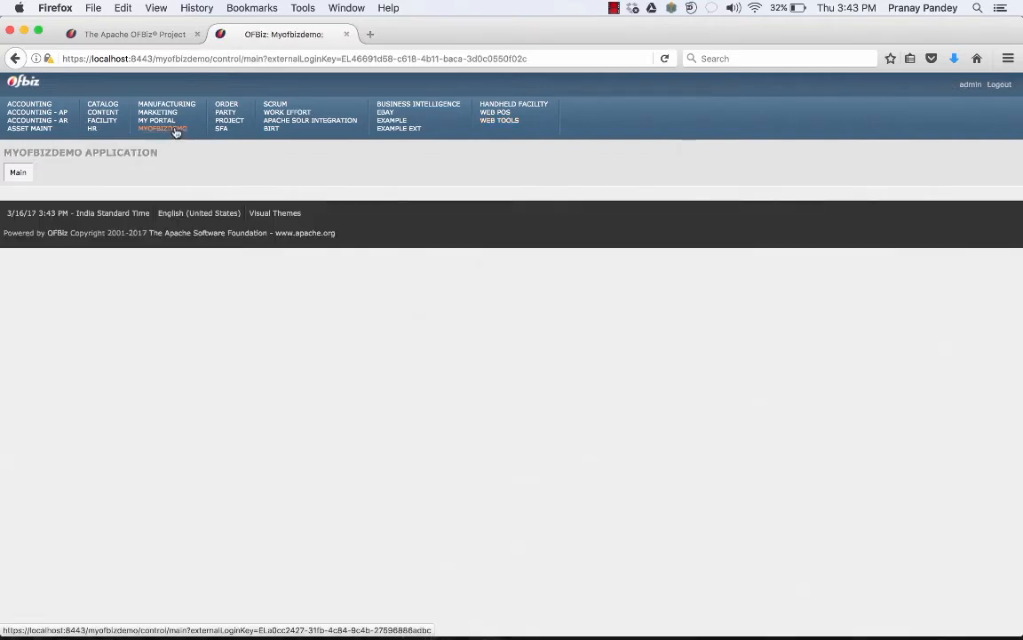
pyautogui.moveTo(171, 171)
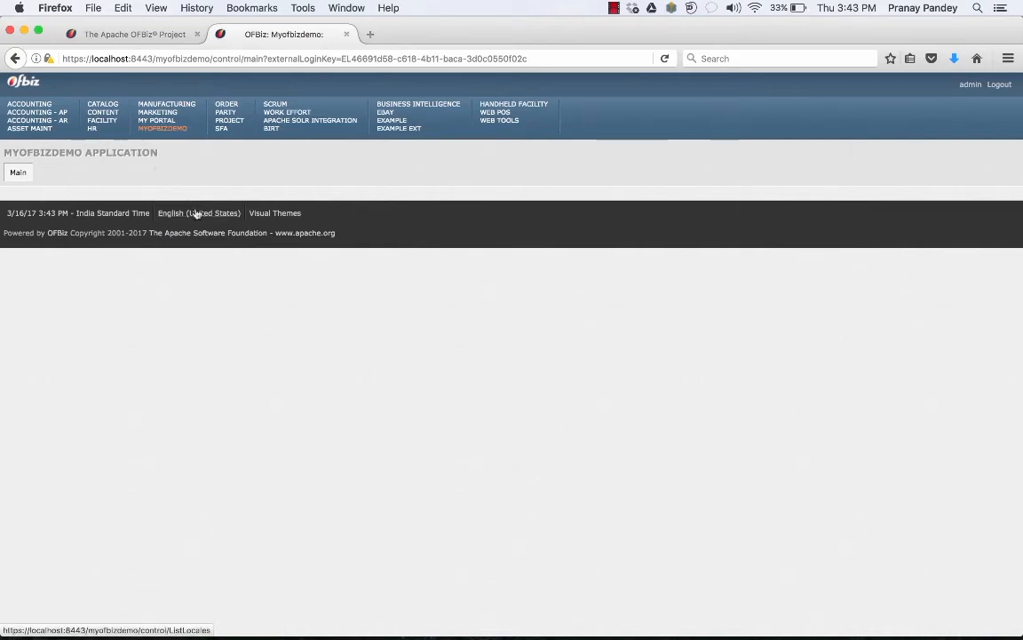
pyautogui.moveTo(17, 173)
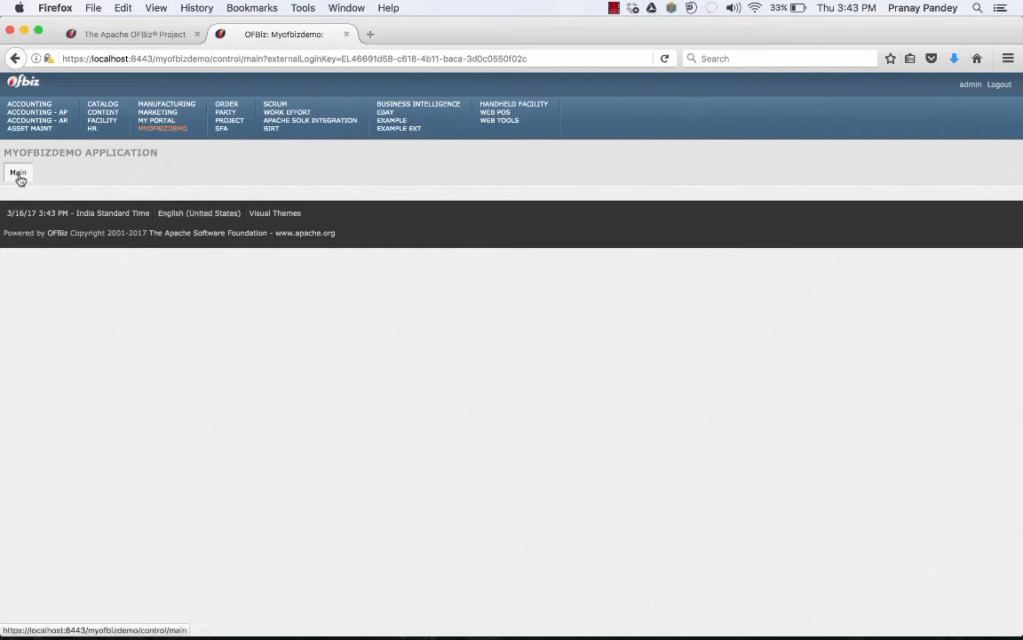
pyautogui.moveTo(69, 182)
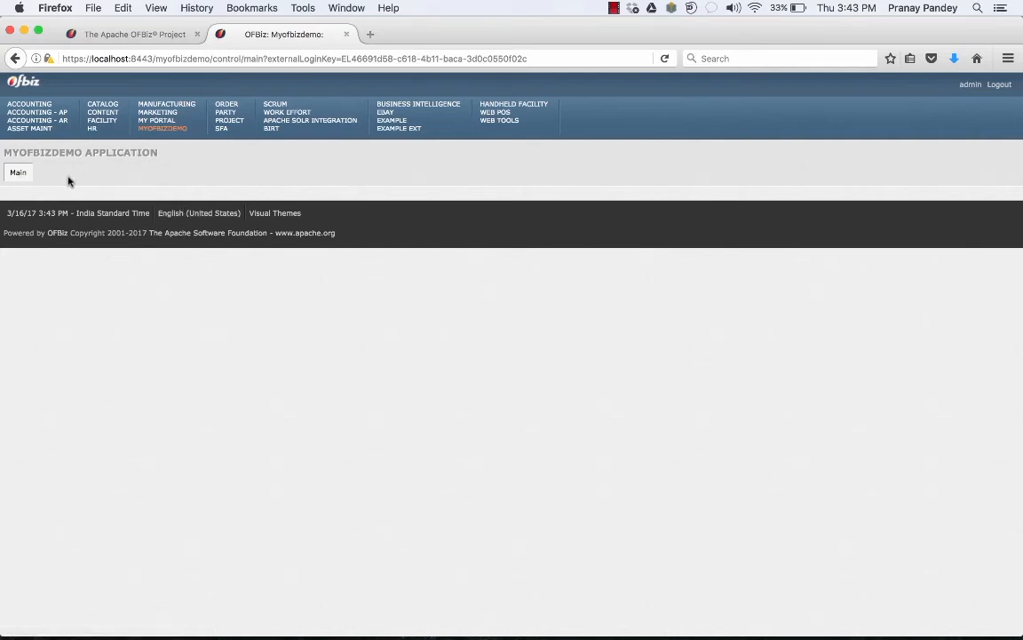